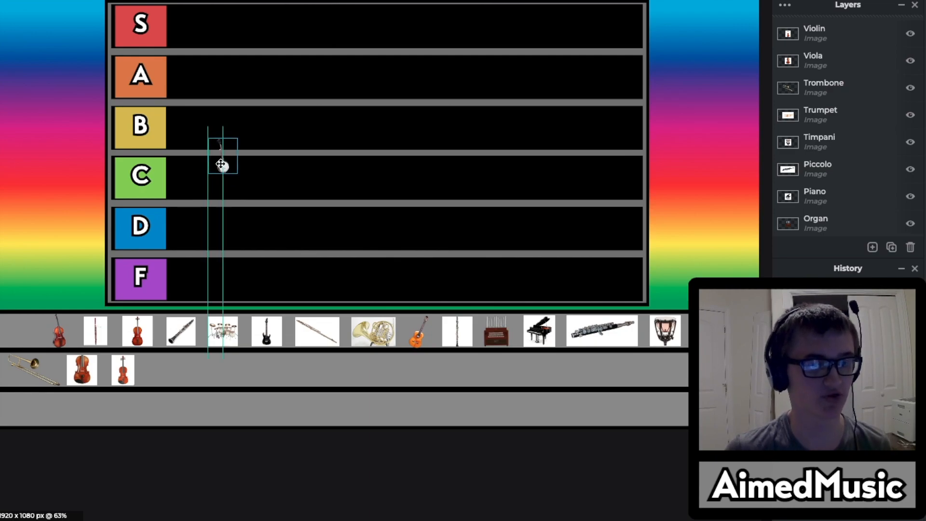
- Place the banjo in the B tier and the upright bass in the A tier
drag(222, 165, 222, 136)
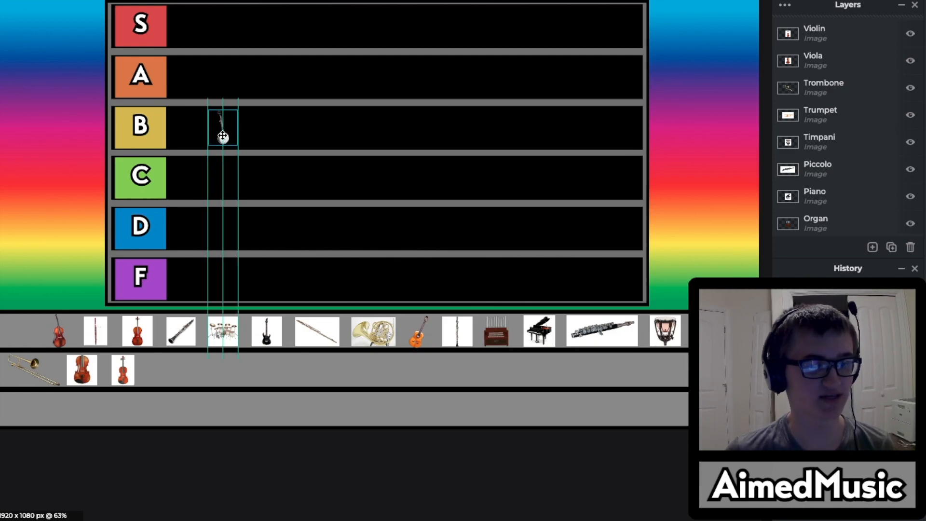
drag(222, 130, 187, 130)
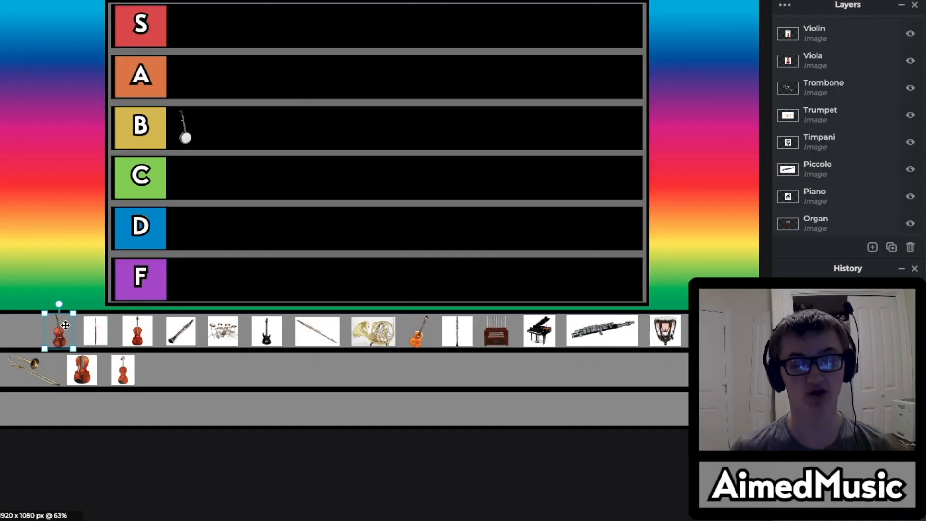
drag(58, 328, 148, 210)
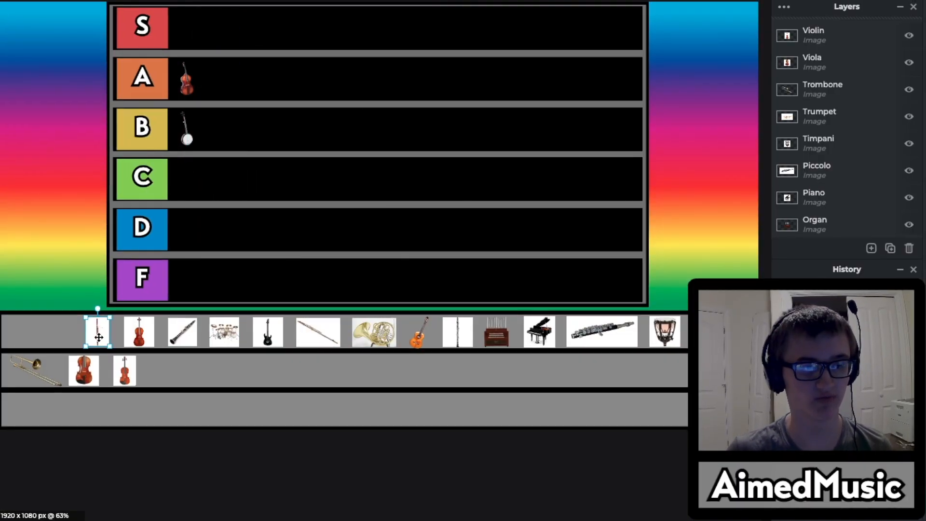
- Place the slender woodwind in the D tier and the cello in the S tier
drag(97, 331, 182, 228)
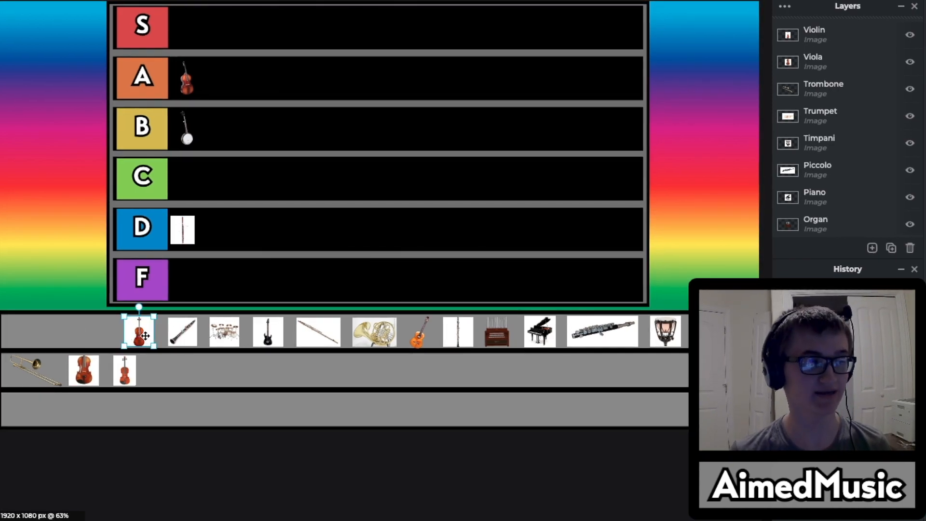
drag(139, 331, 195, 28)
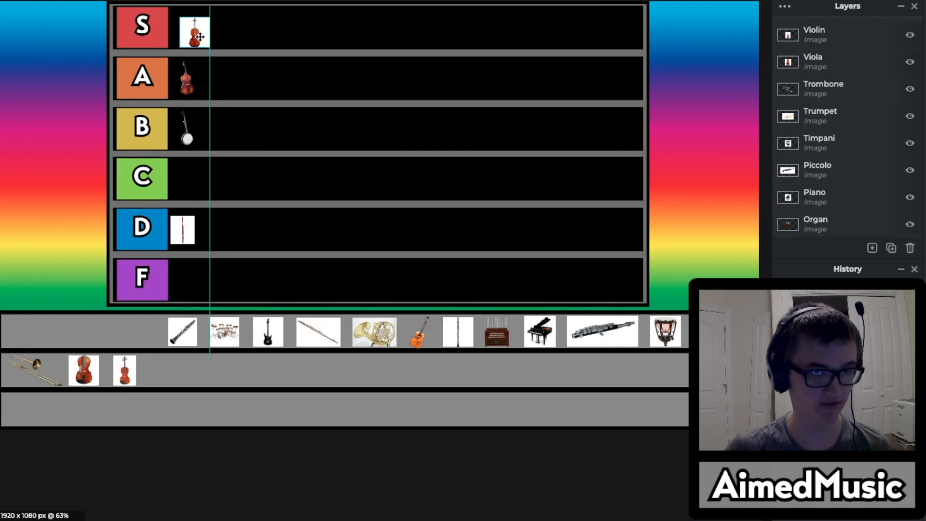
click(189, 28)
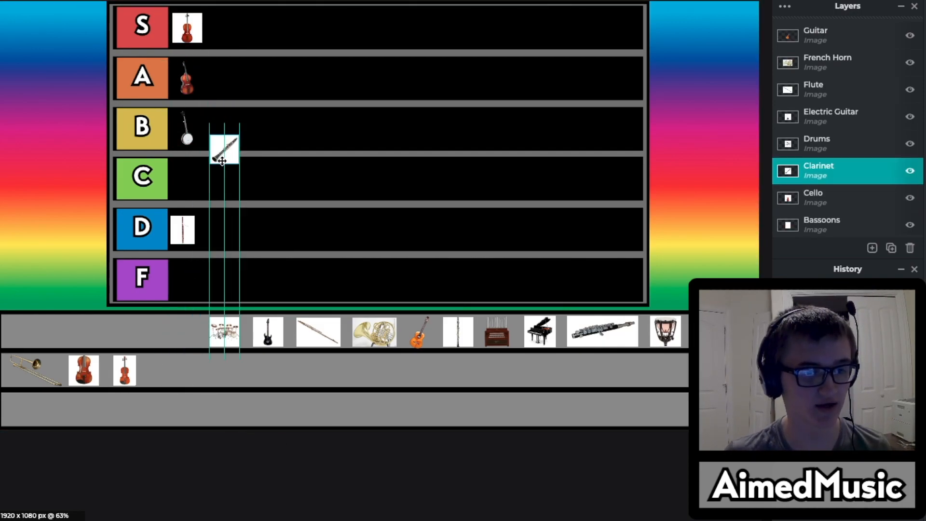
- Move the clarinet and the drum kit into the B tier beside the banjo
drag(223, 147, 195, 180)
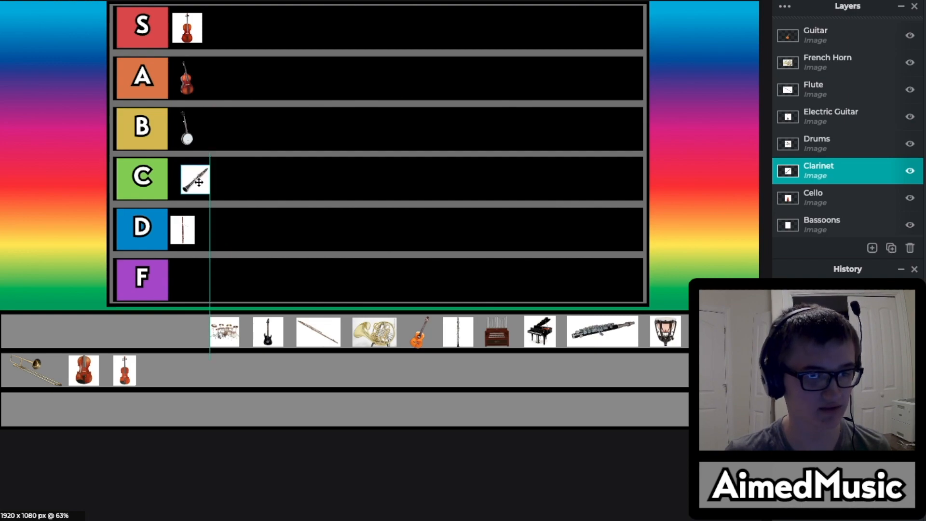
drag(198, 182, 225, 128)
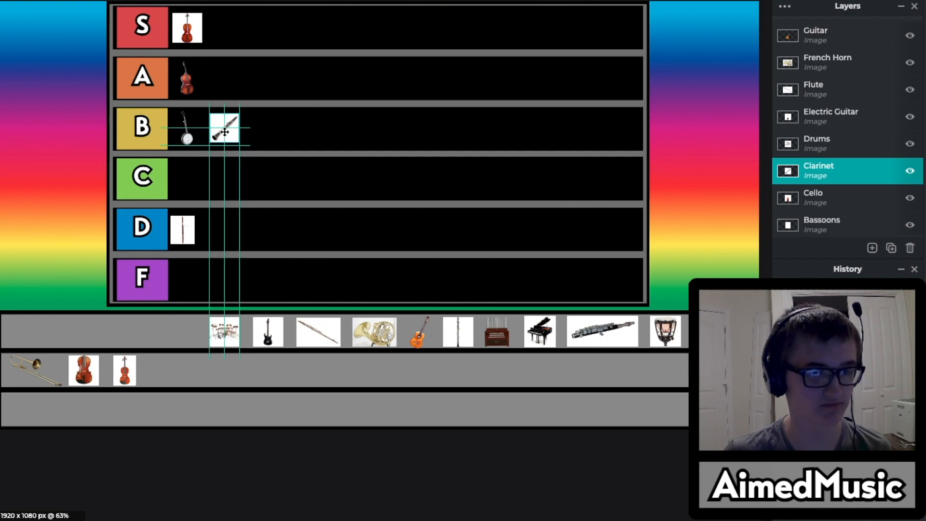
click(224, 331)
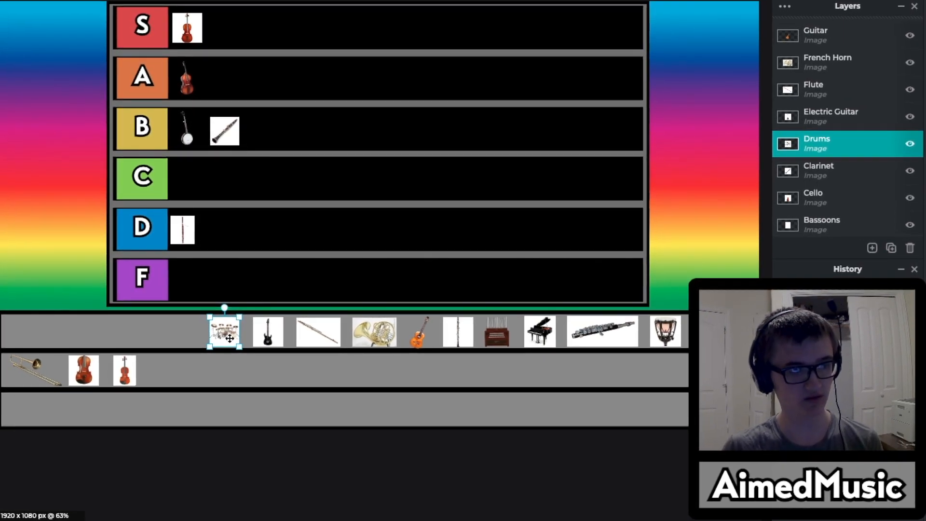
drag(224, 331, 281, 147)
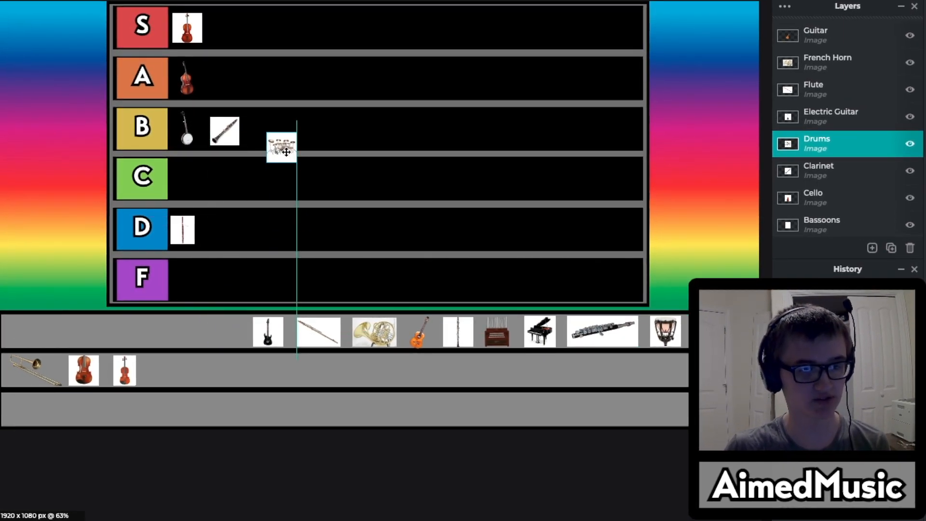
drag(283, 148, 269, 130)
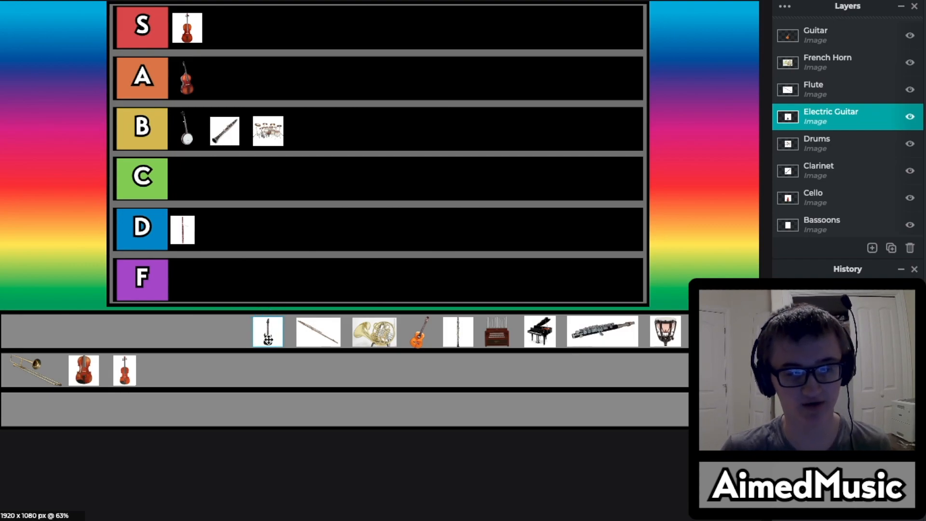
- Move the electric guitar into the D tier and the flute into the S tier
drag(267, 331, 201, 231)
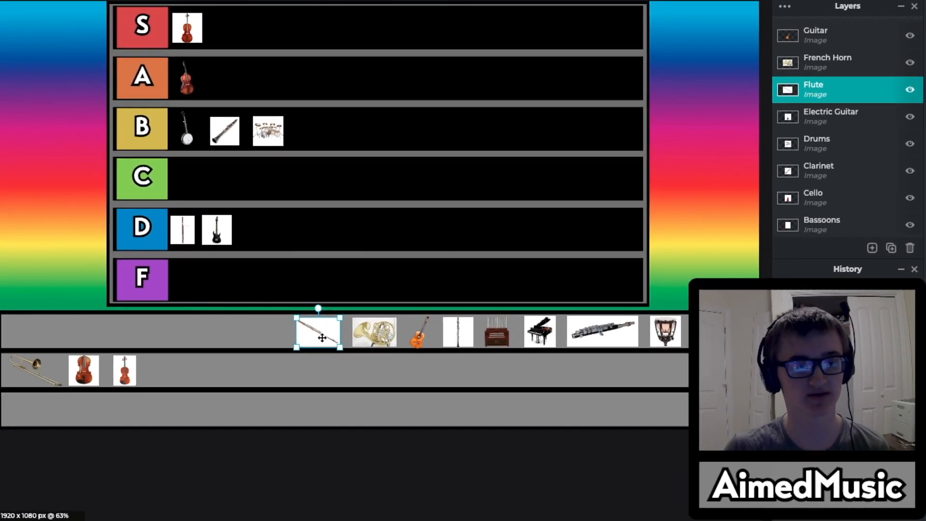
drag(318, 331, 234, 30)
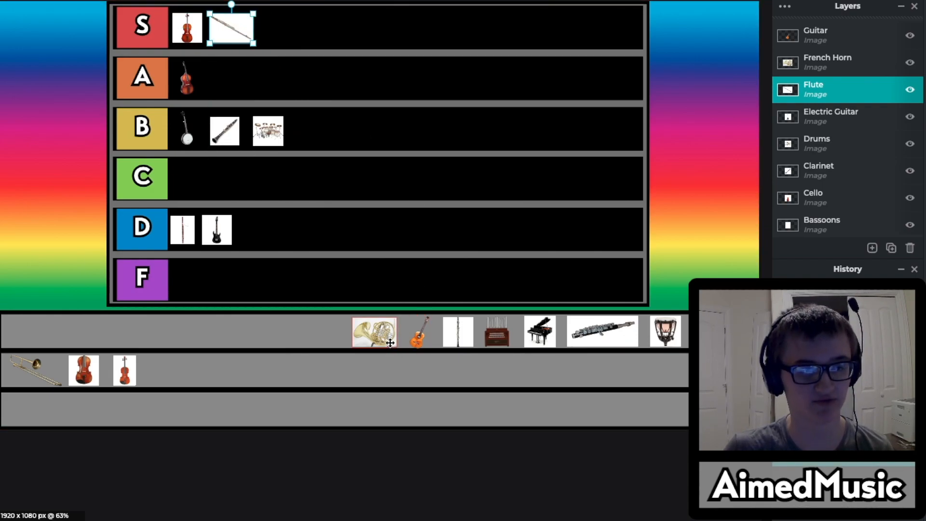
click(374, 331)
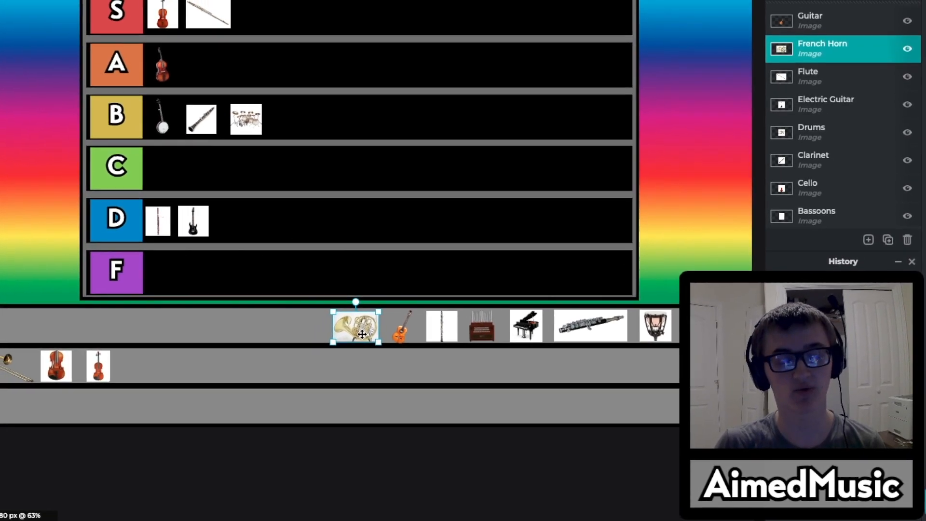
- Move the French horn into the C tier and pick up the acoustic guitar
drag(355, 326, 195, 178)
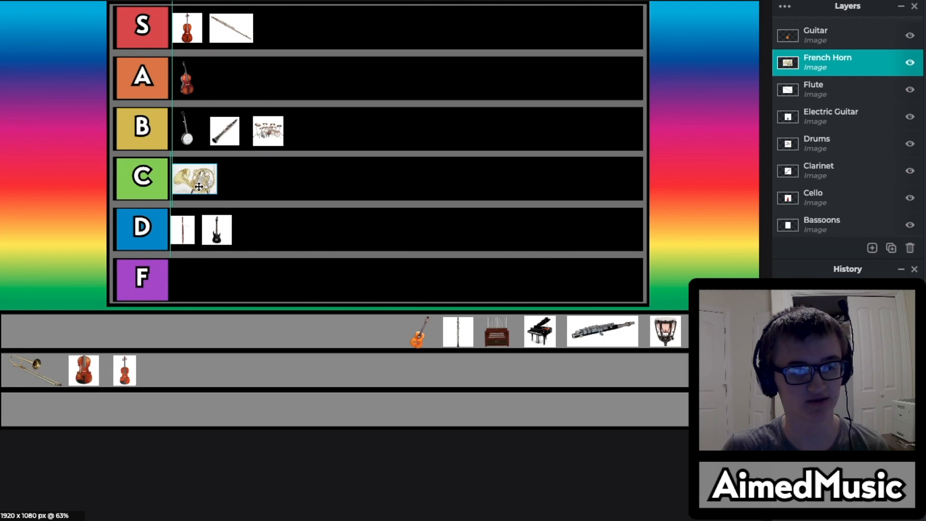
click(418, 331)
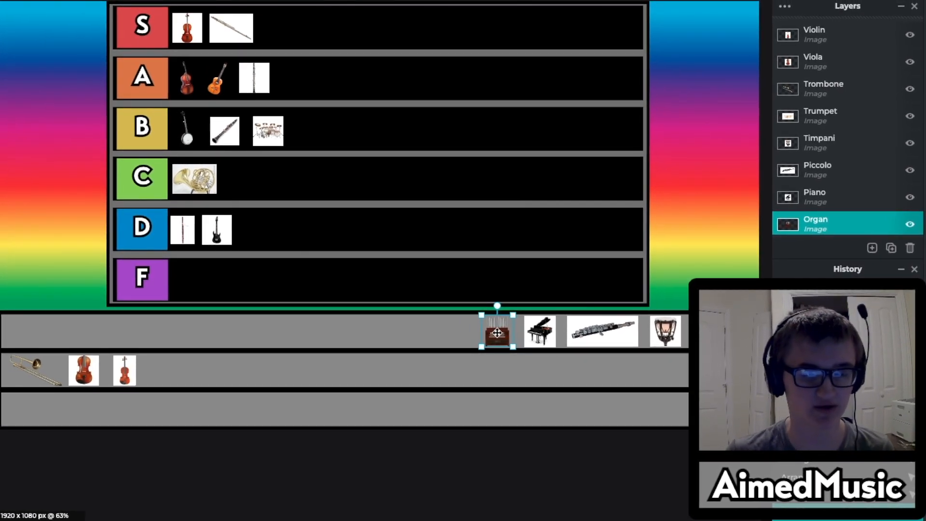
- Place the organ in the B tier and the piano in the A tier
drag(498, 331, 378, 267)
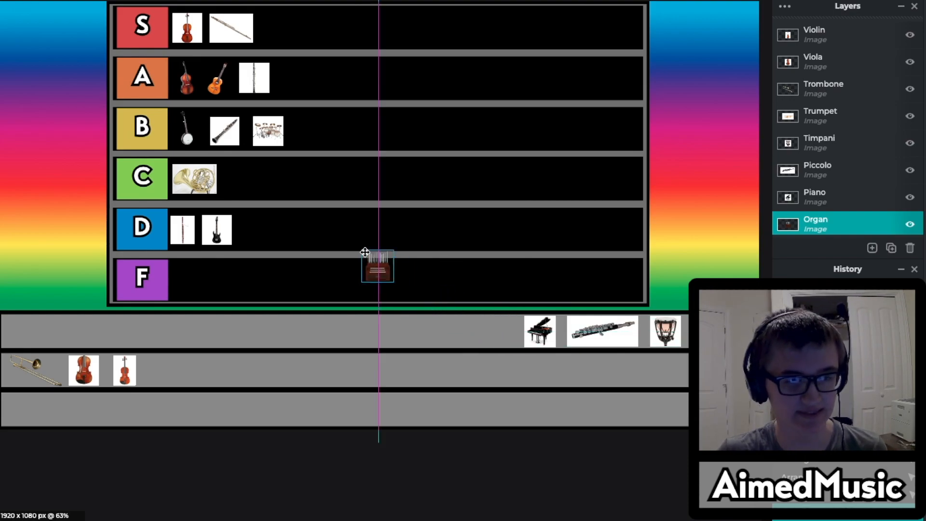
drag(379, 266, 325, 130)
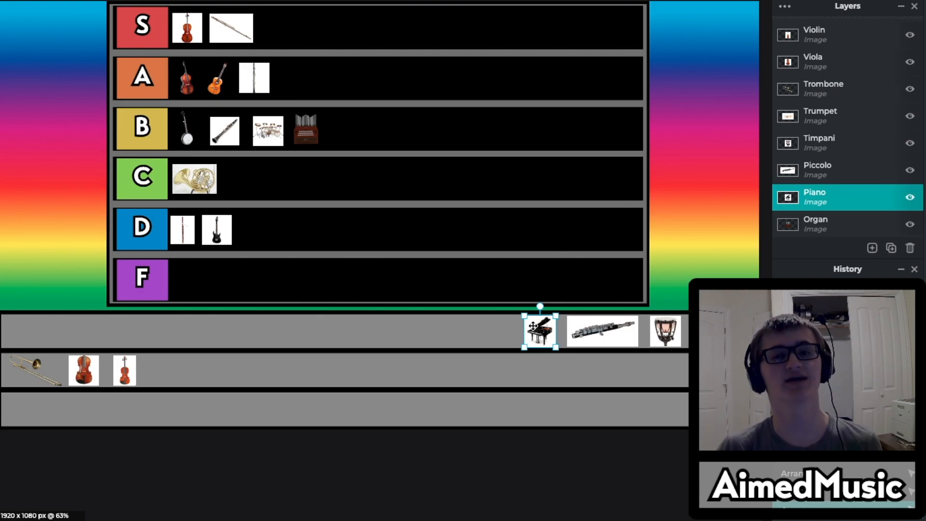
scroll(down, 3)
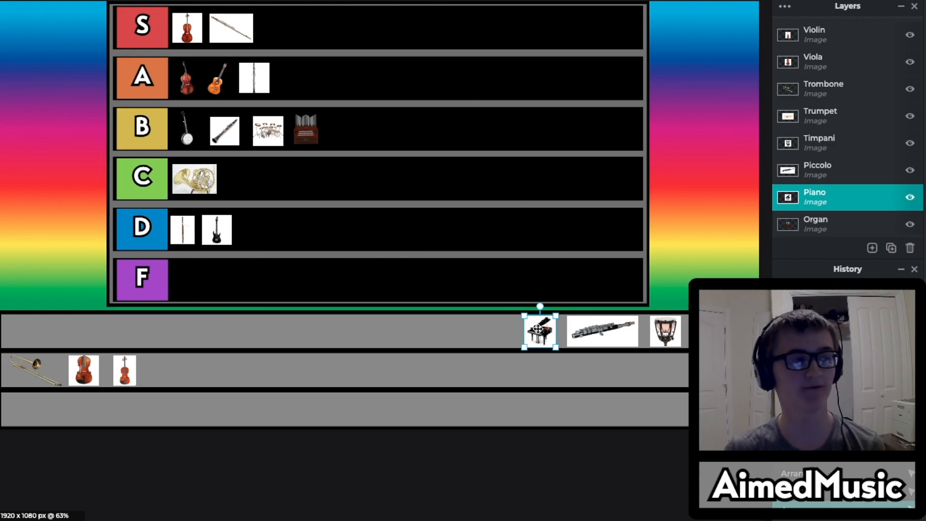
drag(538, 331, 296, 77)
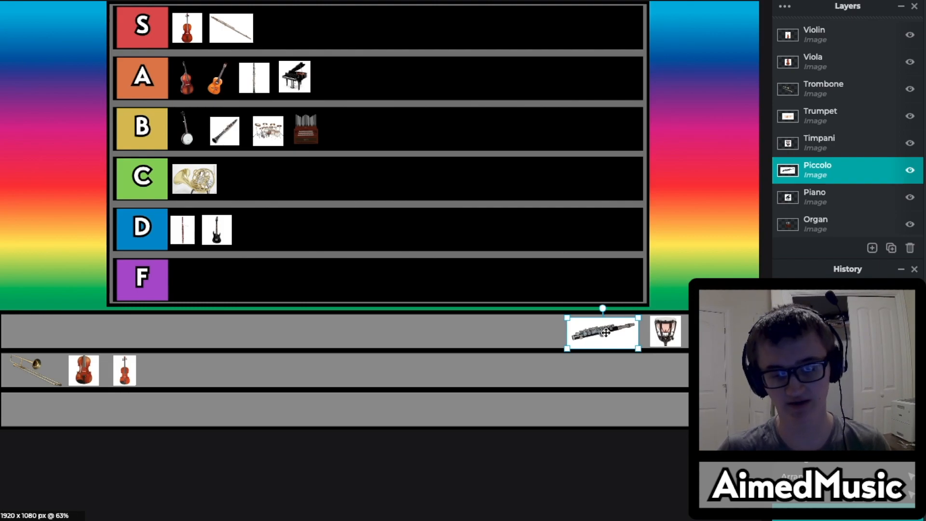
- Place the piccolo in the C tier
drag(602, 331, 521, 198)
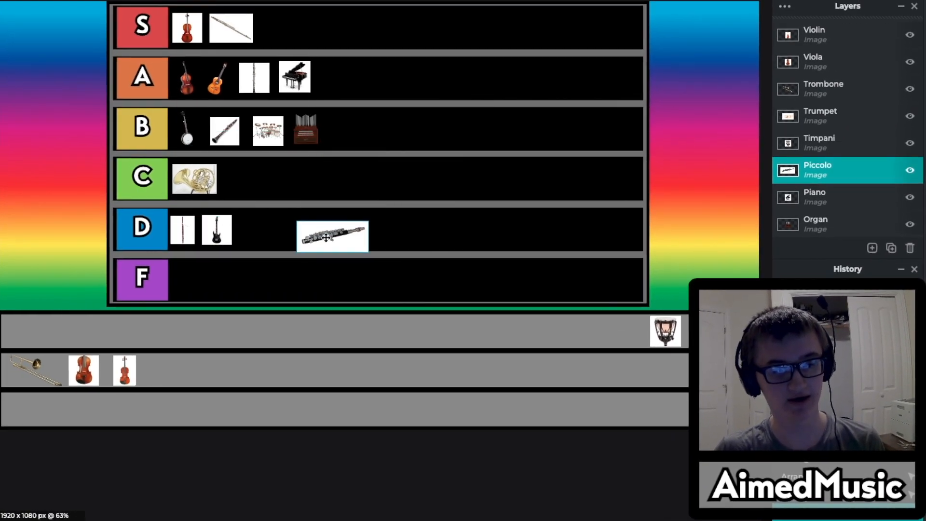
drag(332, 237, 267, 180)
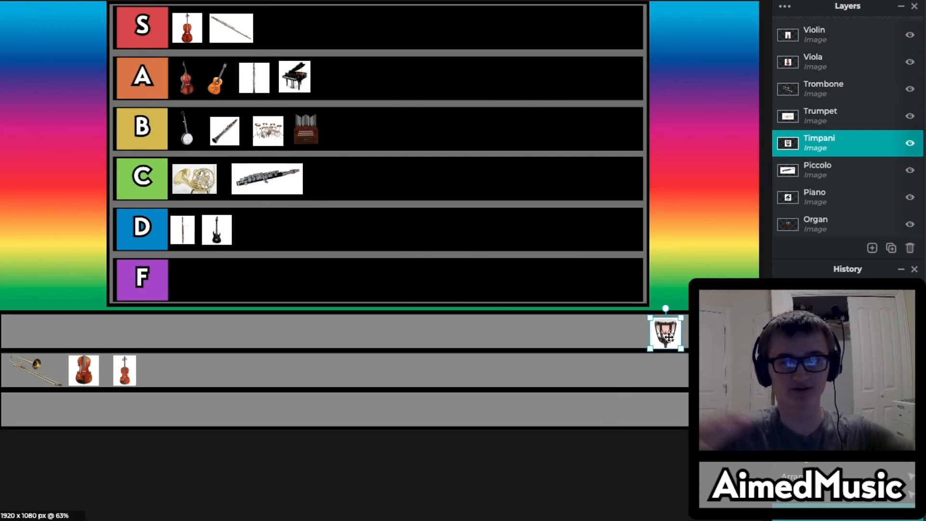
- Place the timpani in the C tier and the trumpet in the D tier
drag(665, 333, 373, 215)
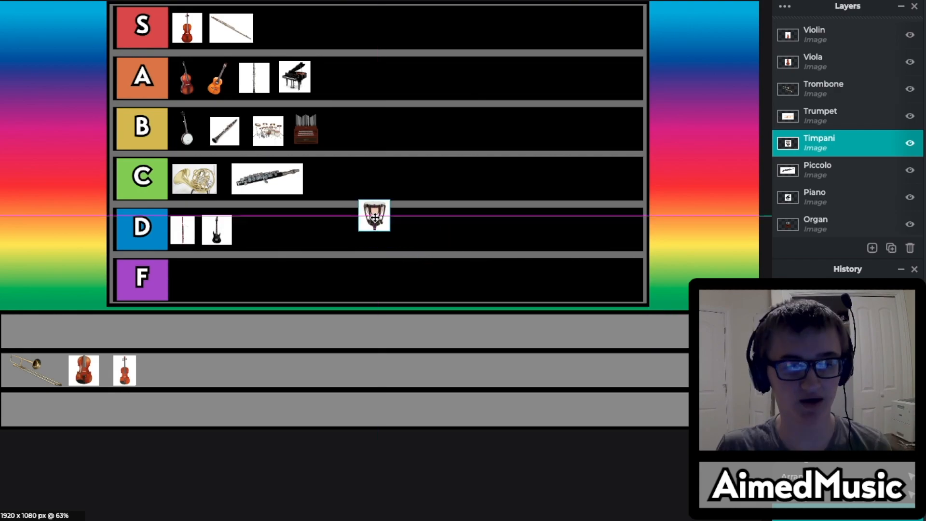
drag(373, 215, 329, 178)
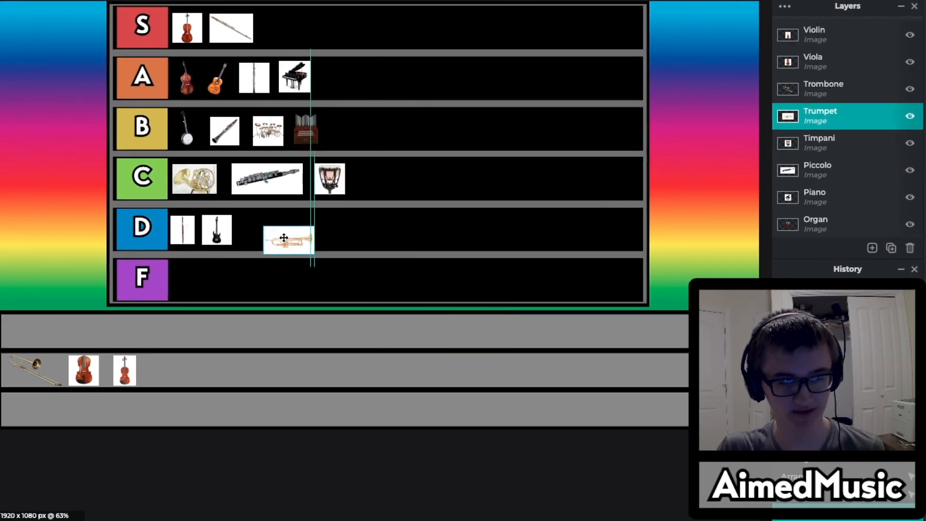
drag(285, 240, 277, 230)
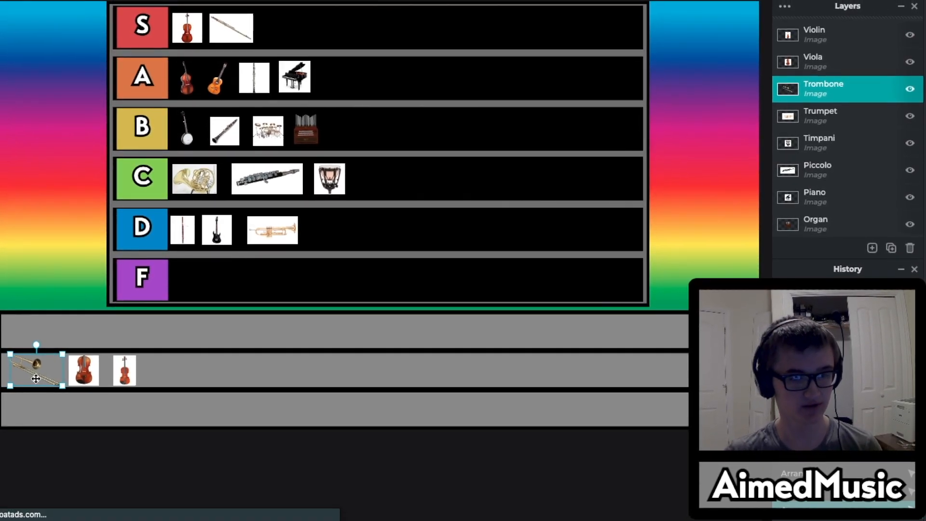
- Move the trombone from the holding row into the C tier
drag(35, 369, 103, 348)
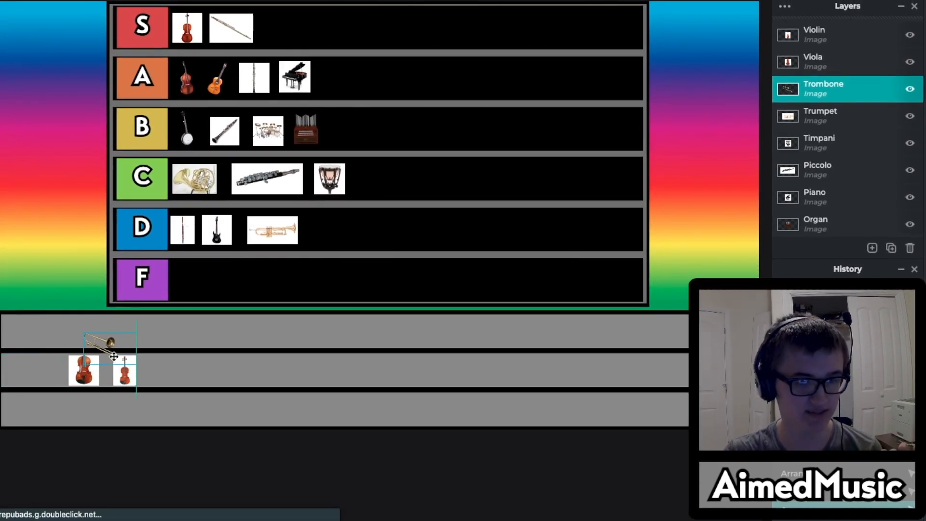
drag(104, 343, 398, 180)
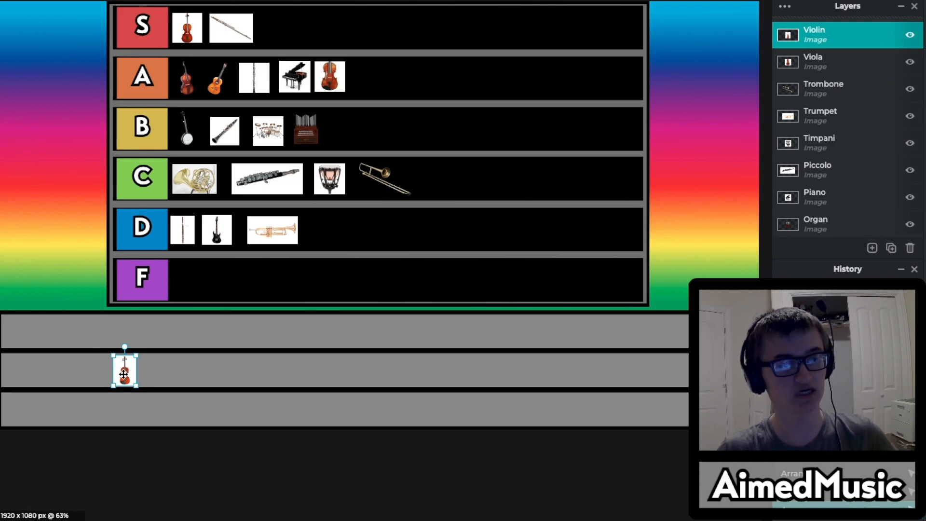
- Carry the violin past the S tier and drop it in the B tier
drag(125, 366, 159, 349)
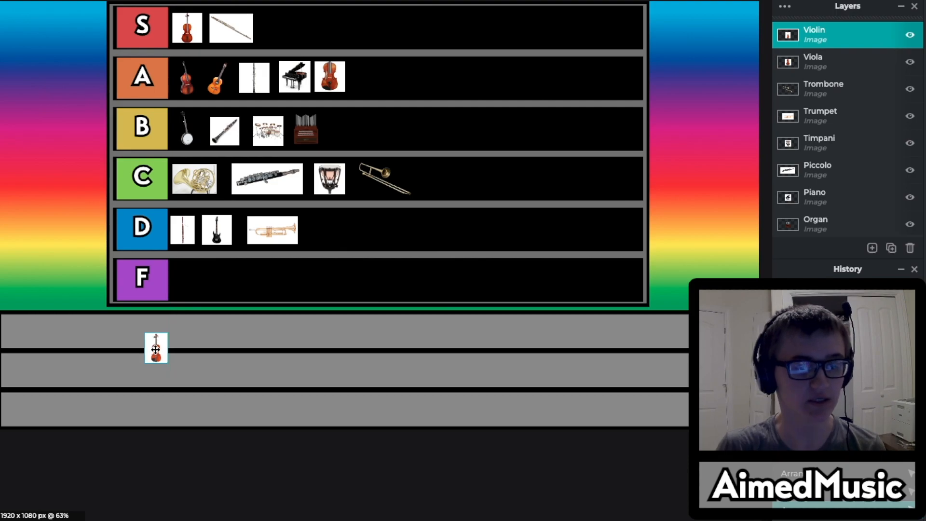
drag(156, 347, 208, 329)
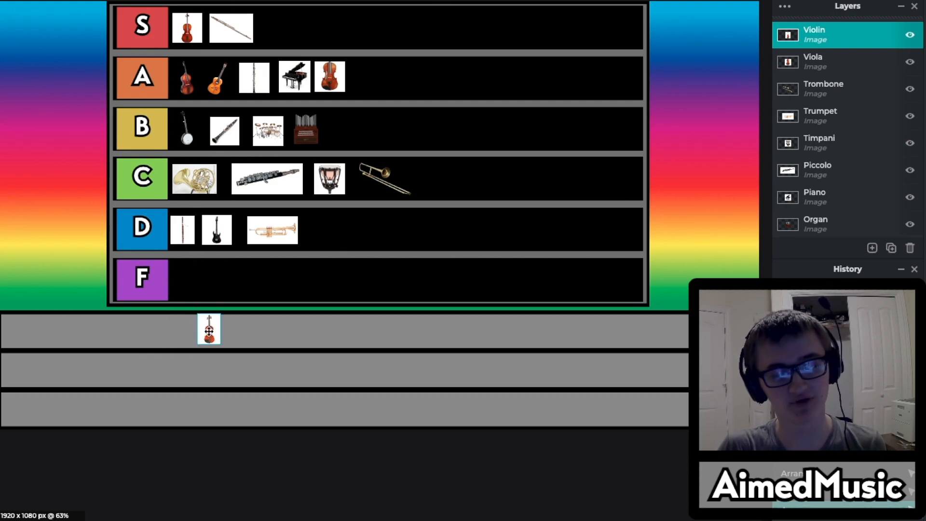
drag(208, 328, 666, 100)
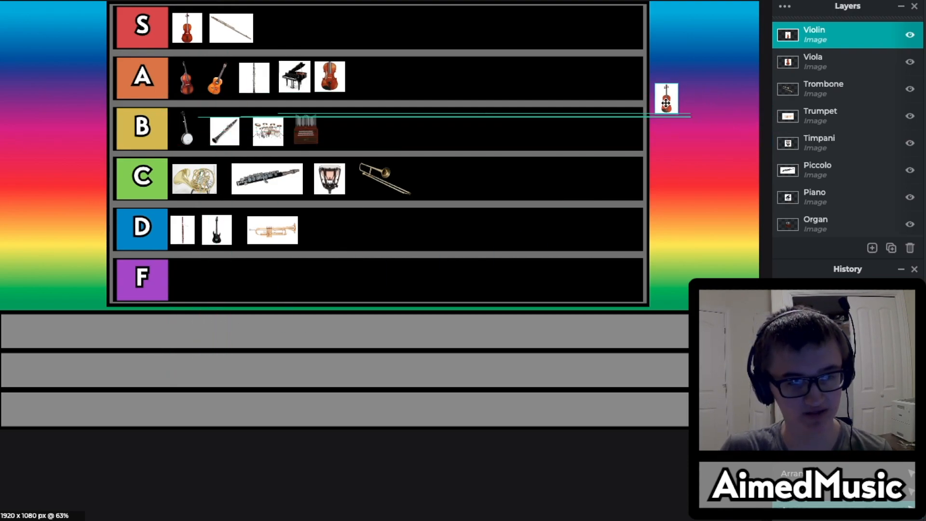
drag(667, 98, 359, 27)
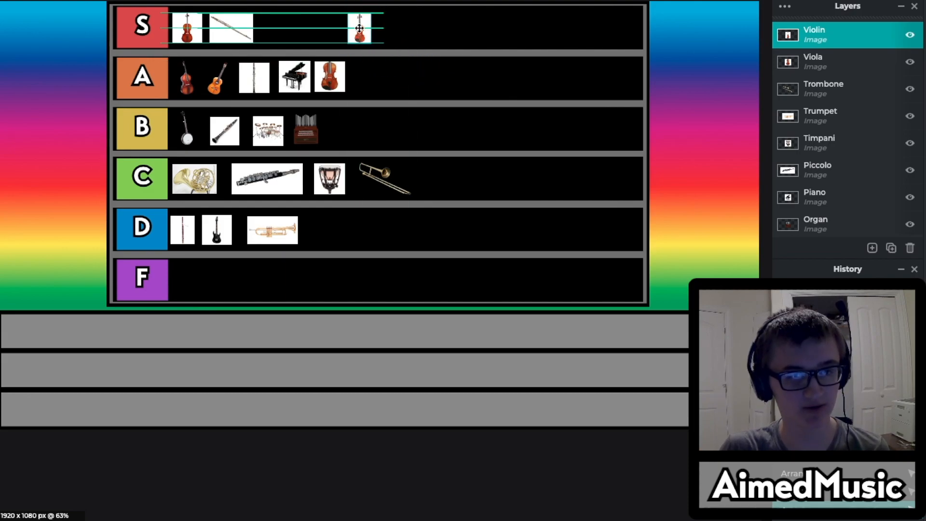
drag(360, 28, 430, 140)
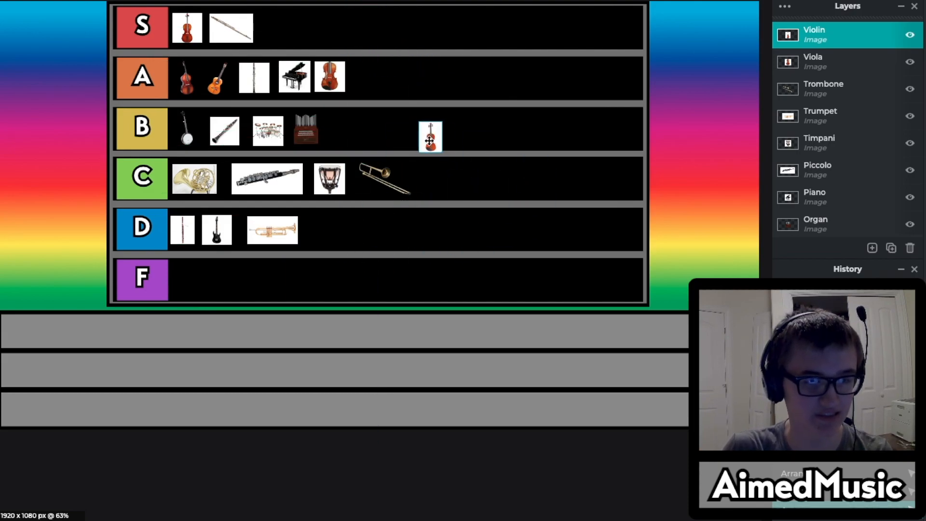